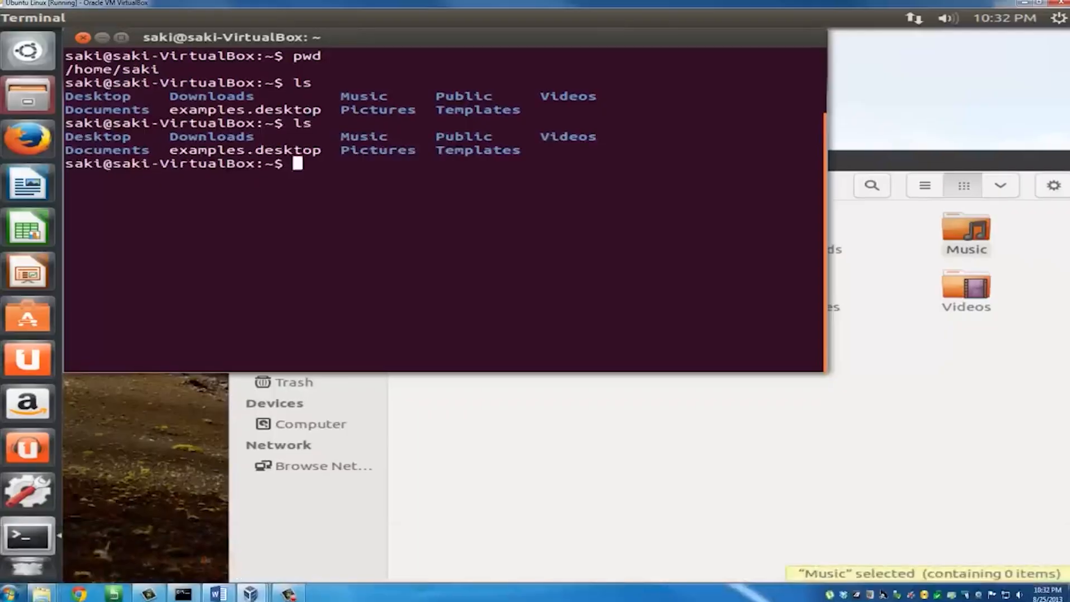
# Enter pwd in the terminal twice and click between on-screen items.
pyautogui.write('pwd')
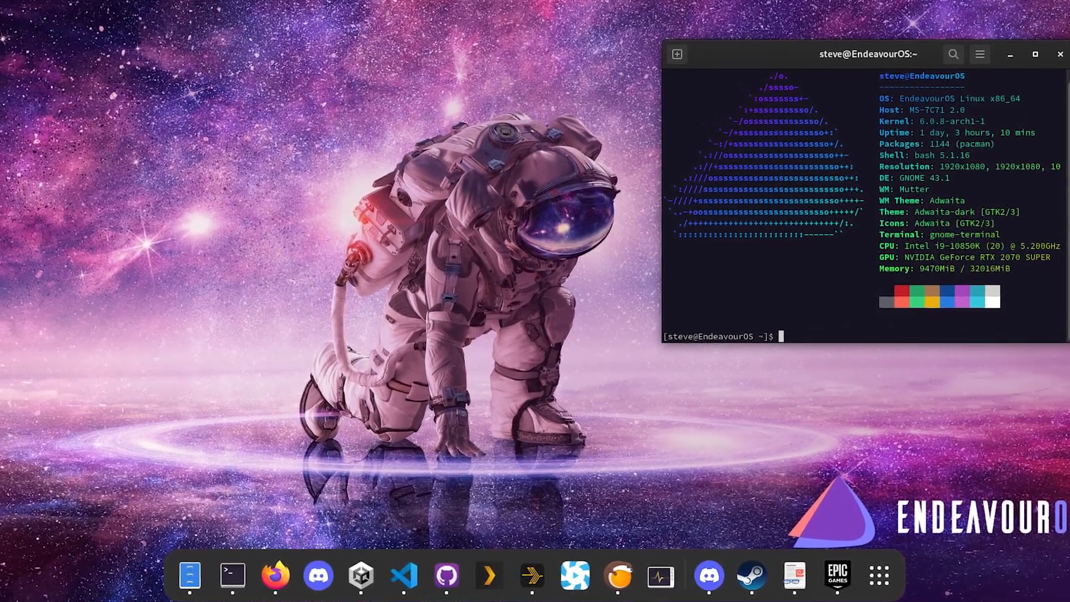
pyautogui.click(879, 574)
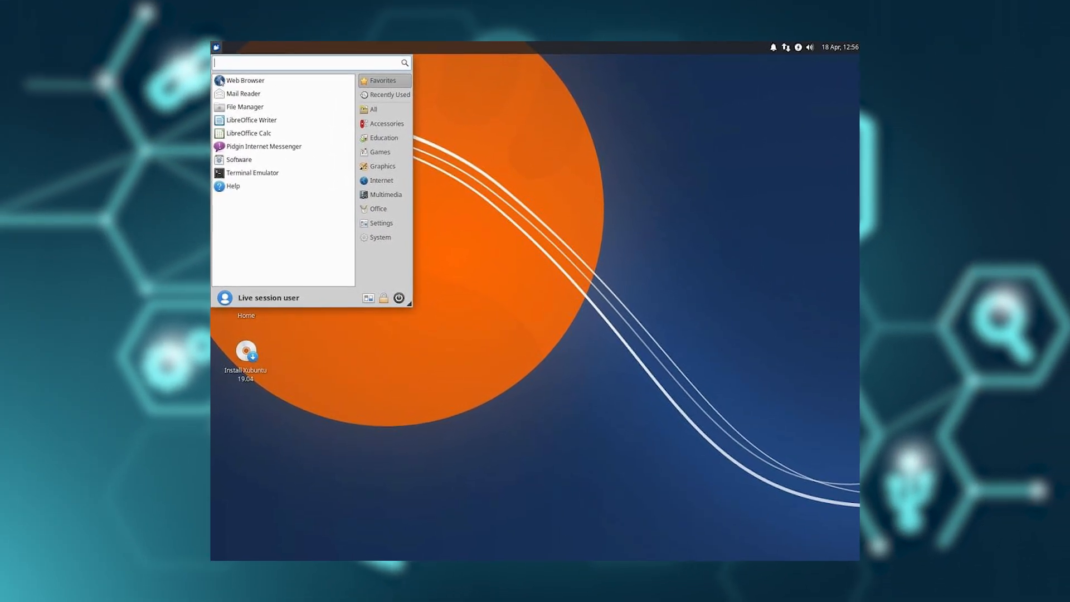
pyautogui.click(244, 107)
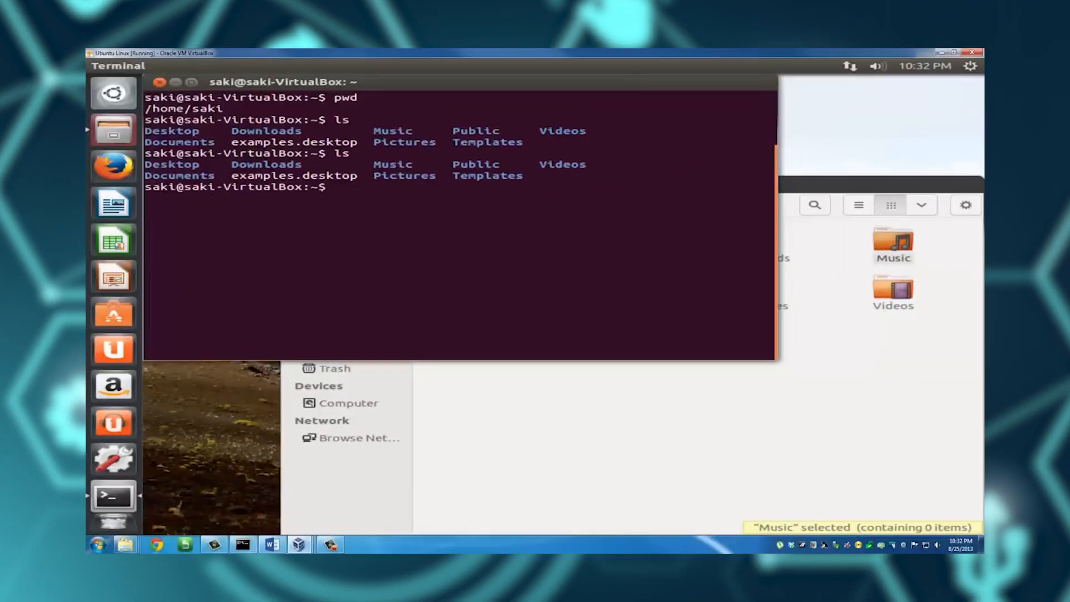
pyautogui.write('pwd')
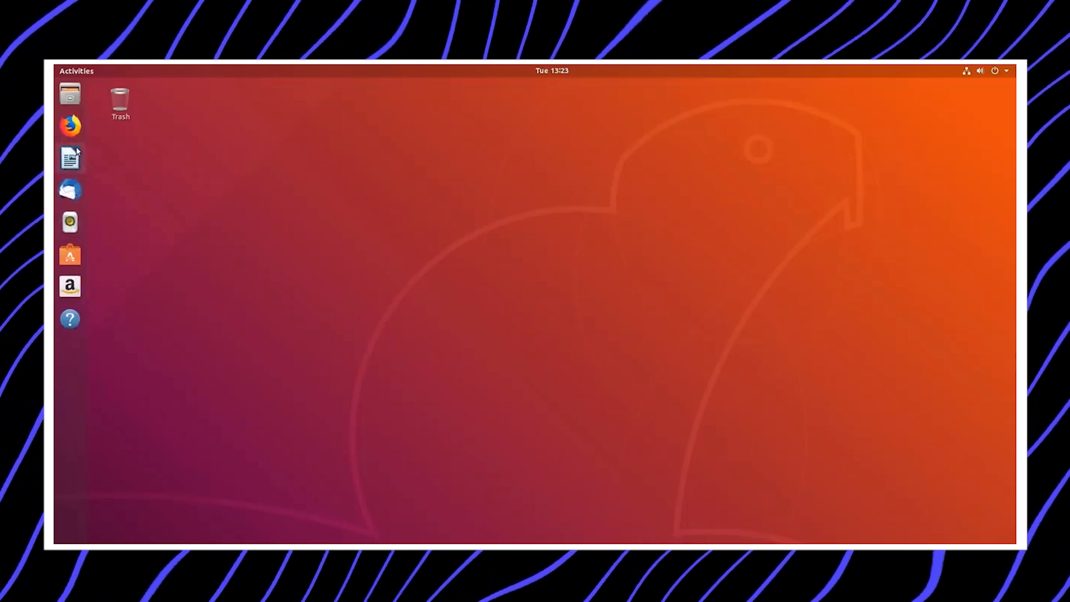
pyautogui.click(70, 126)
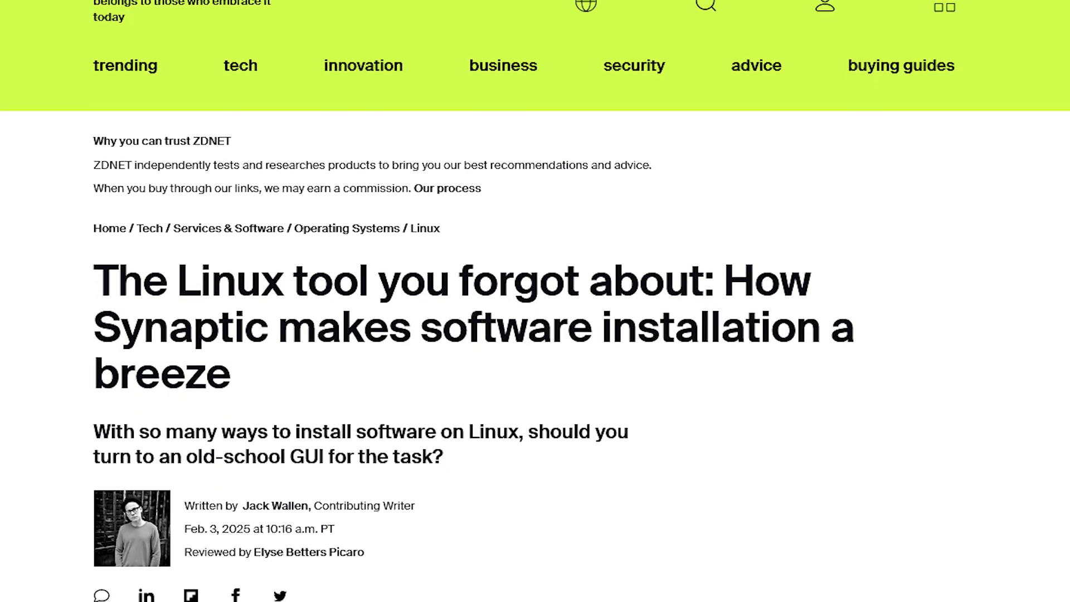
# Scroll down through ZDNET's Synaptic guide to the installation steps.
pyautogui.scroll(-3)
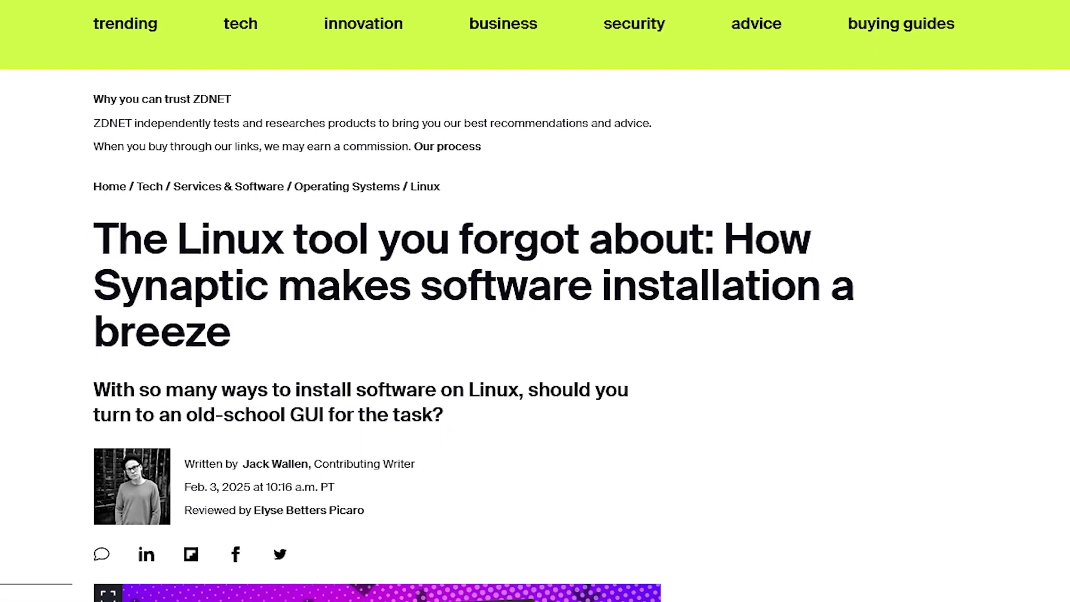
pyautogui.scroll(-3)
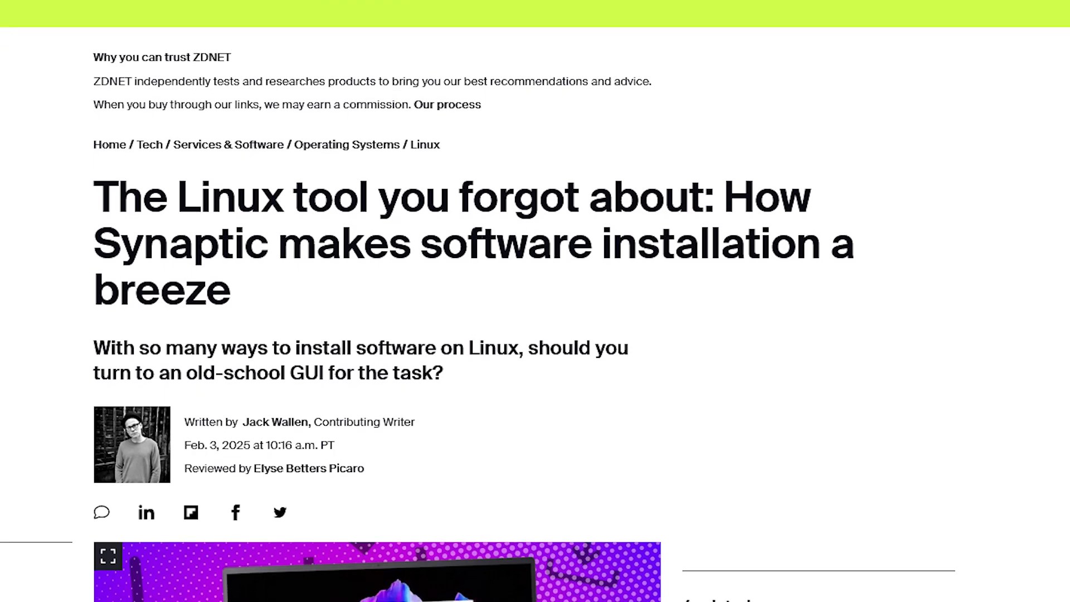
pyautogui.scroll(-3)
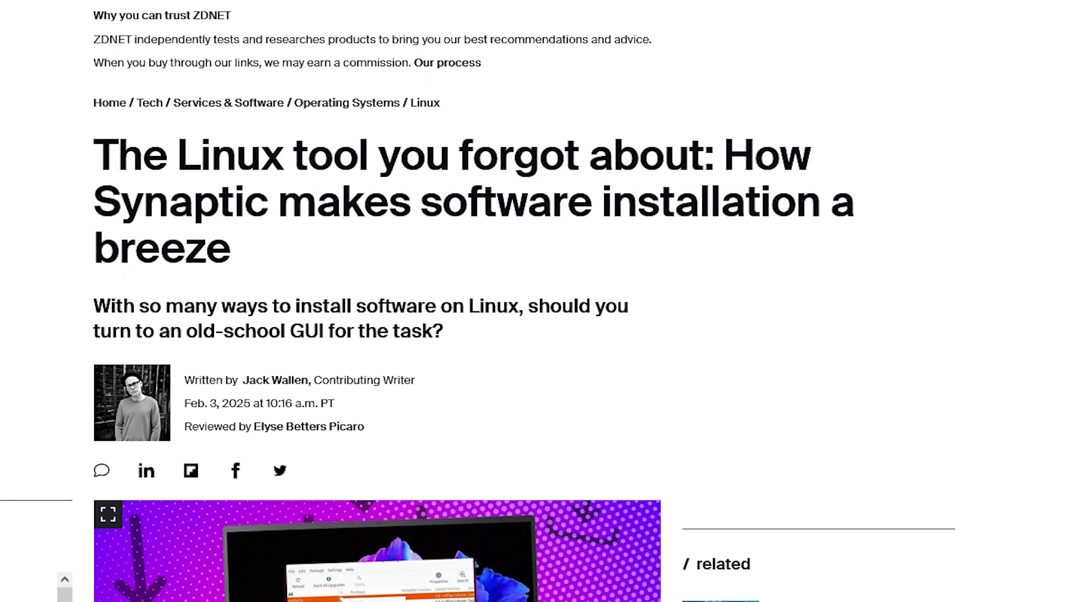
pyautogui.scroll(-3)
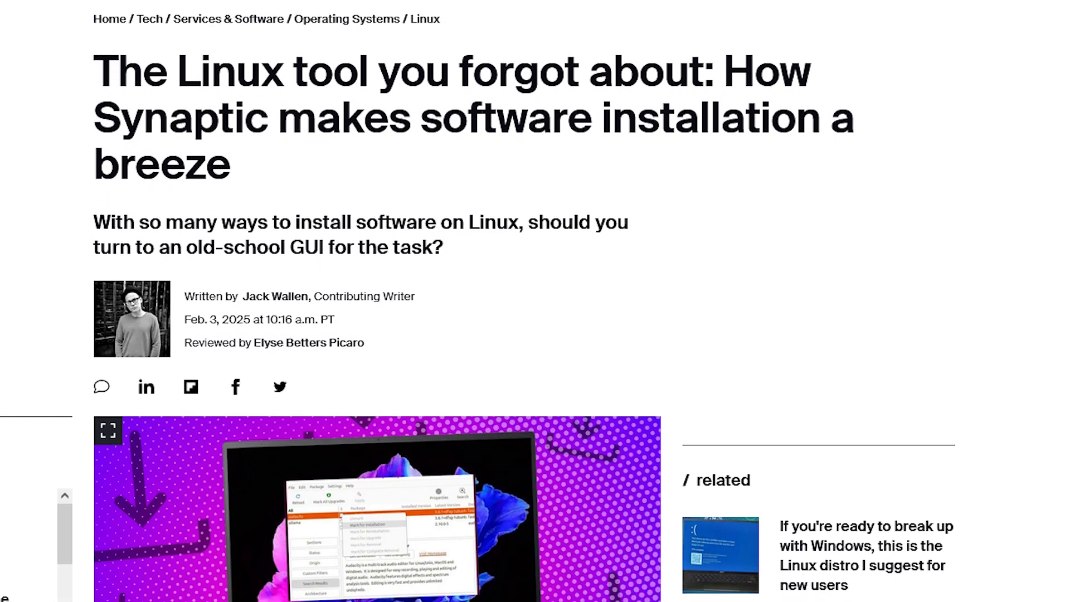
pyautogui.scroll(-3)
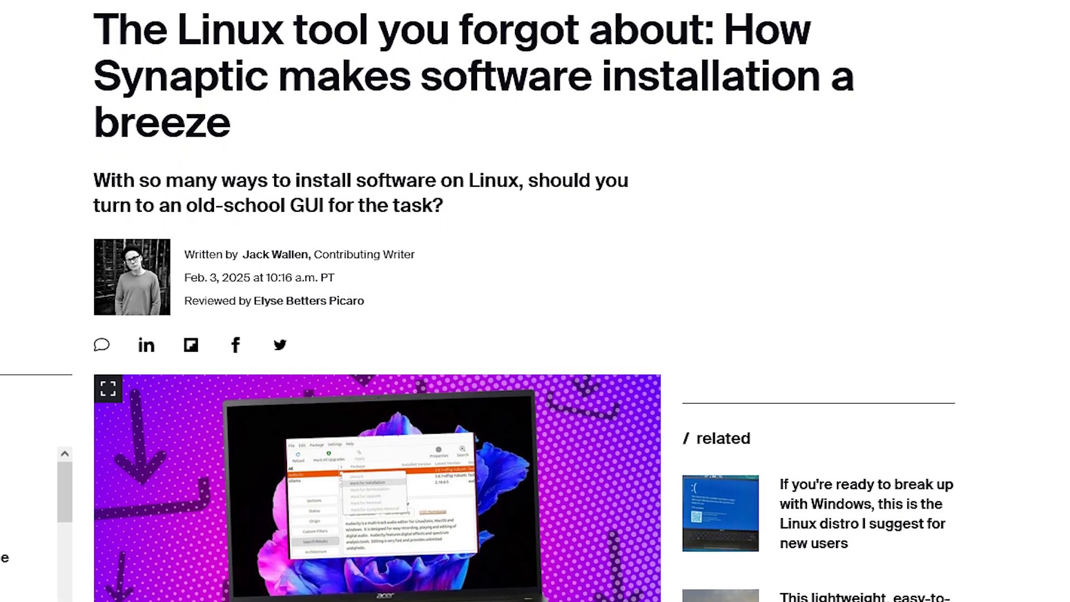
pyautogui.scroll(-3)
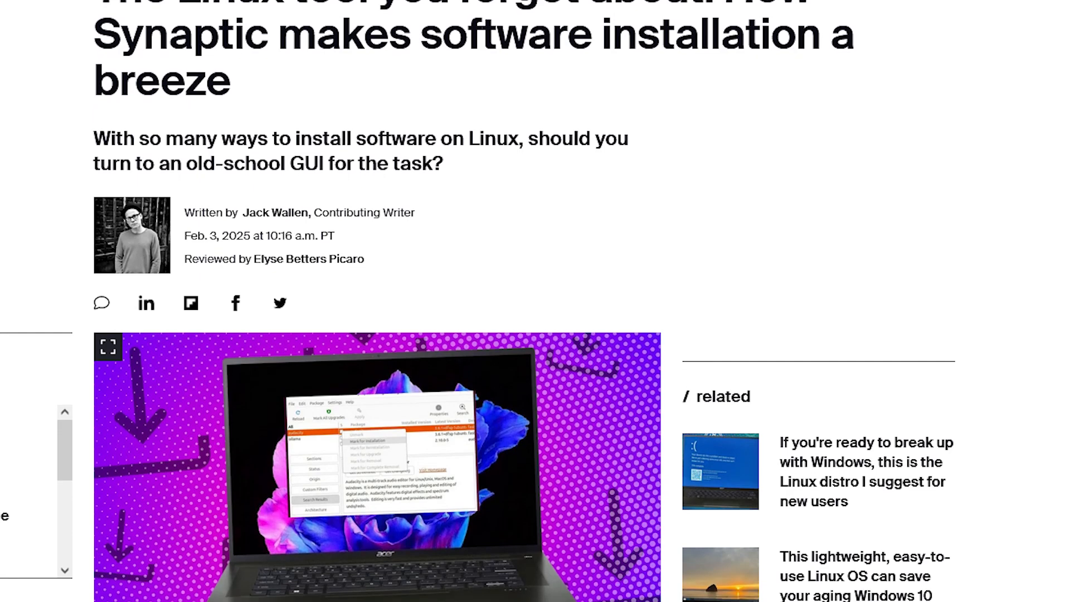
pyautogui.scroll(-3)
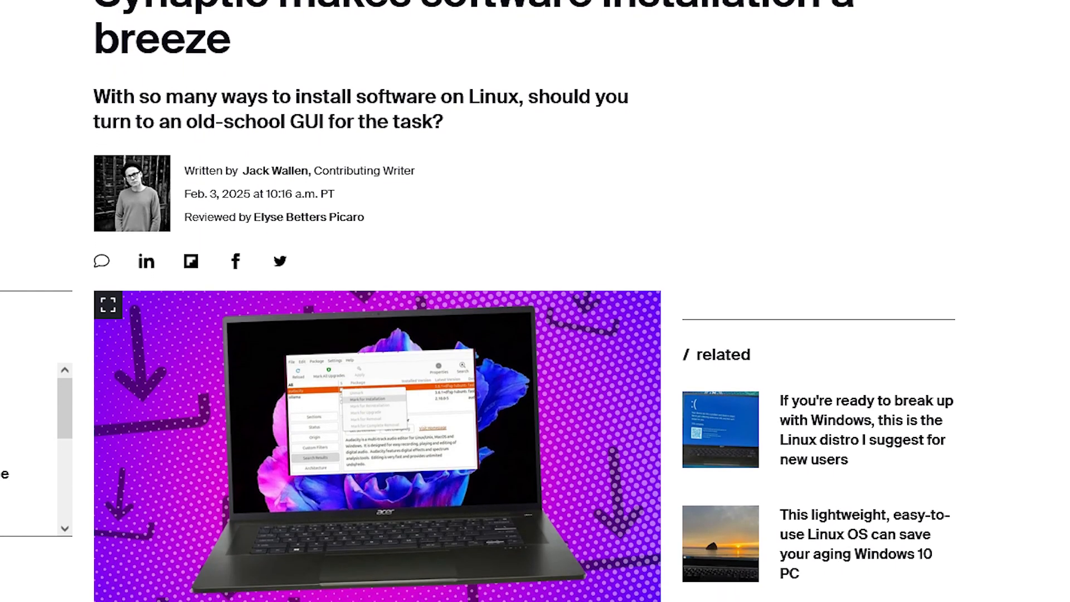
pyautogui.scroll(-3)
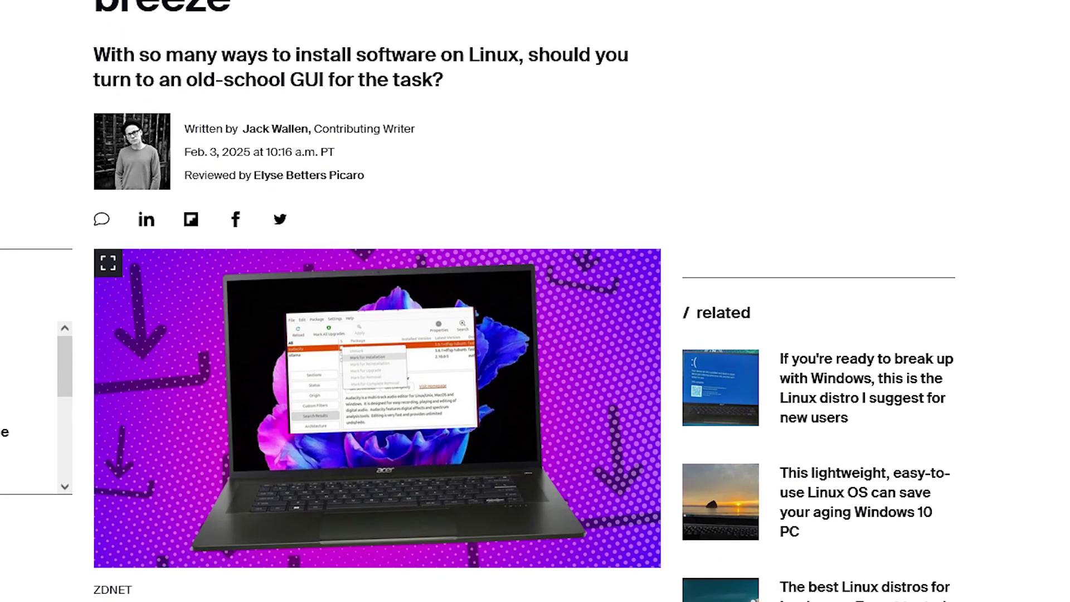
pyautogui.scroll(-3)
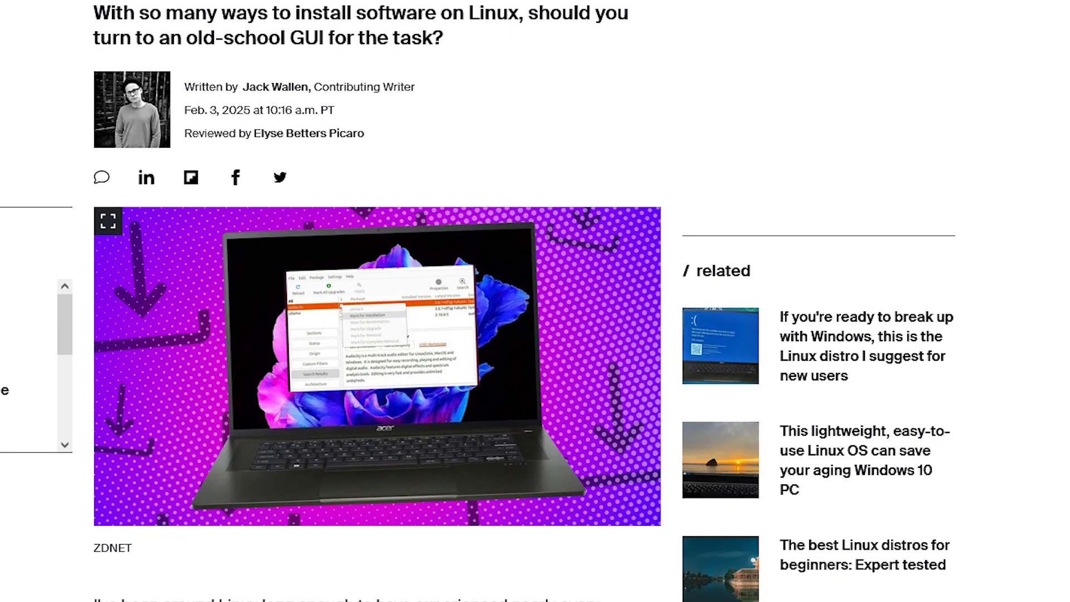
pyautogui.scroll(-3)
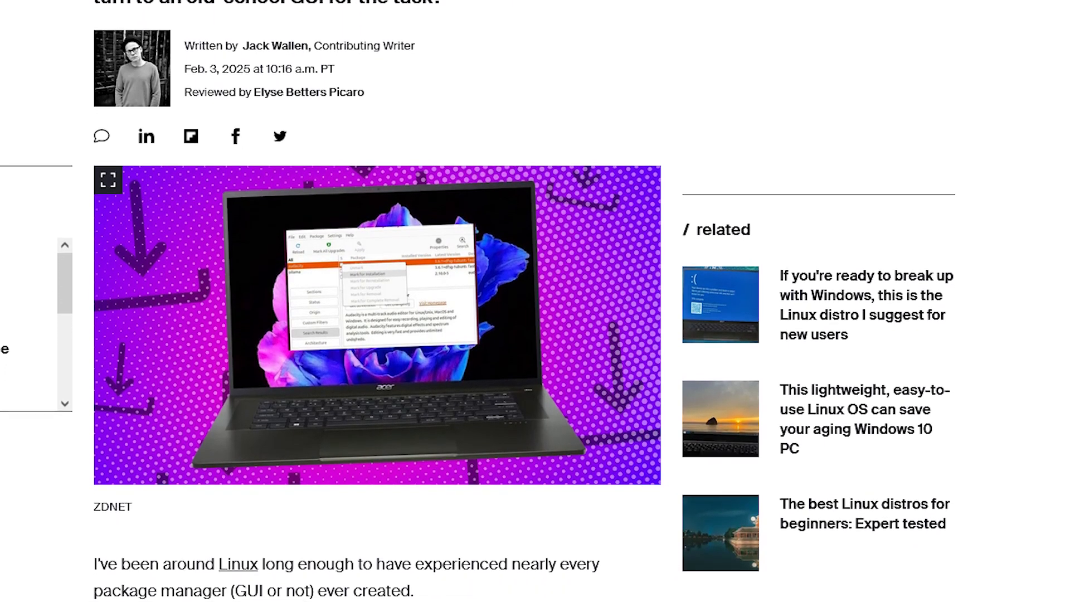
pyautogui.click(107, 180)
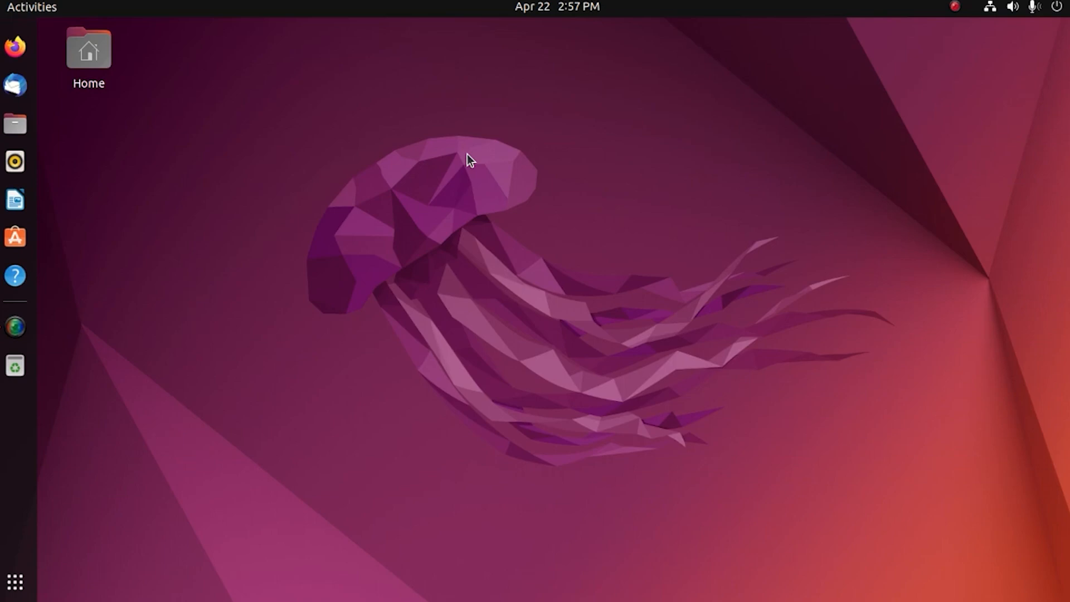
pyautogui.moveTo(22, 543)
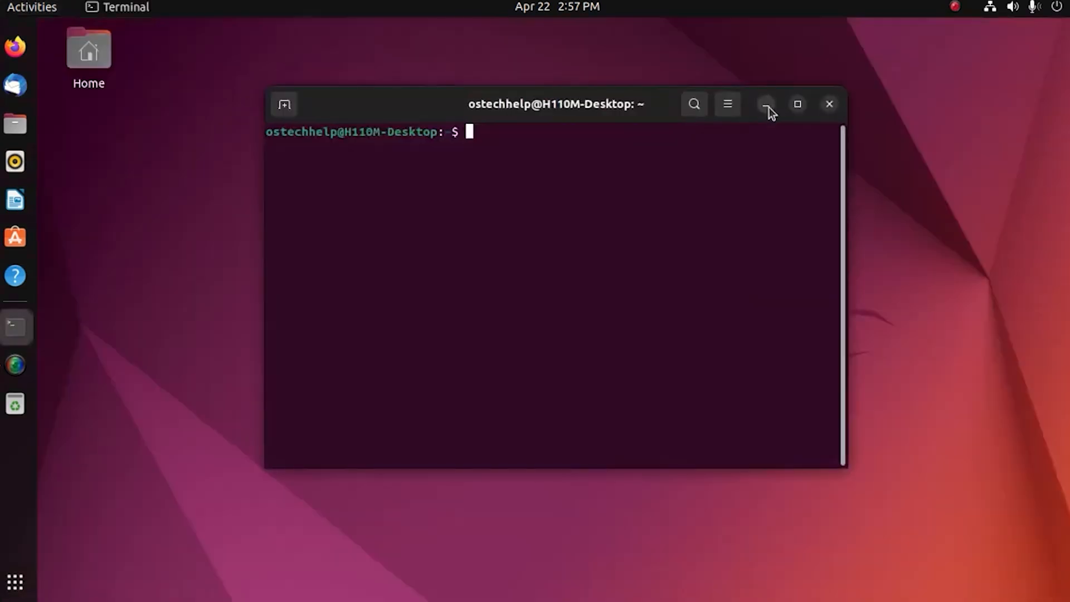
# Maximize the terminal window and run sudo apt update.
pyautogui.click(797, 104)
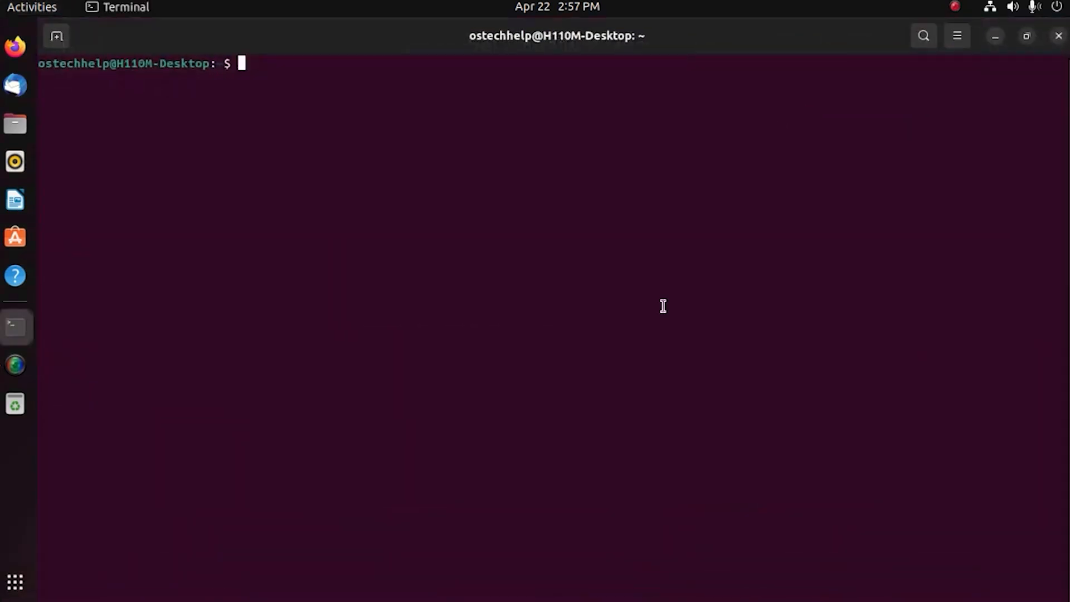
pyautogui.write('sudo apt up')
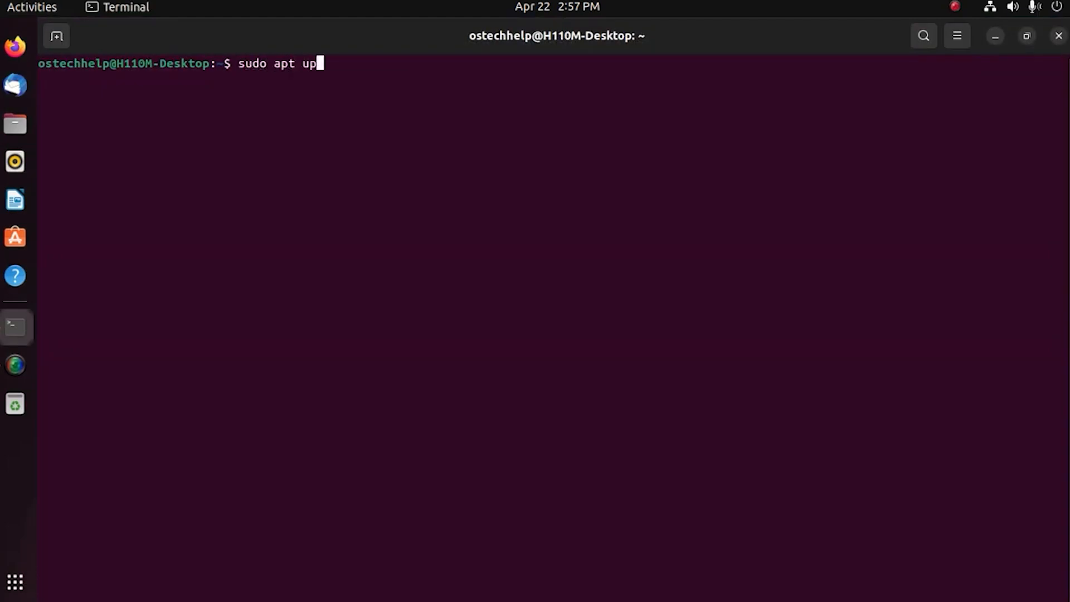
pyautogui.press('Return')
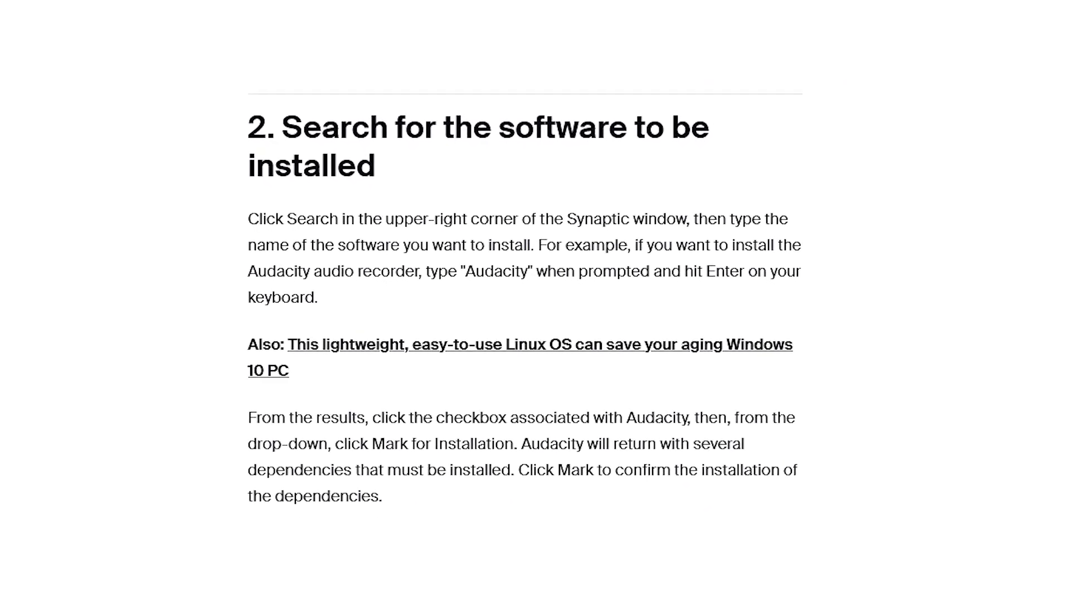
pyautogui.scroll(3)
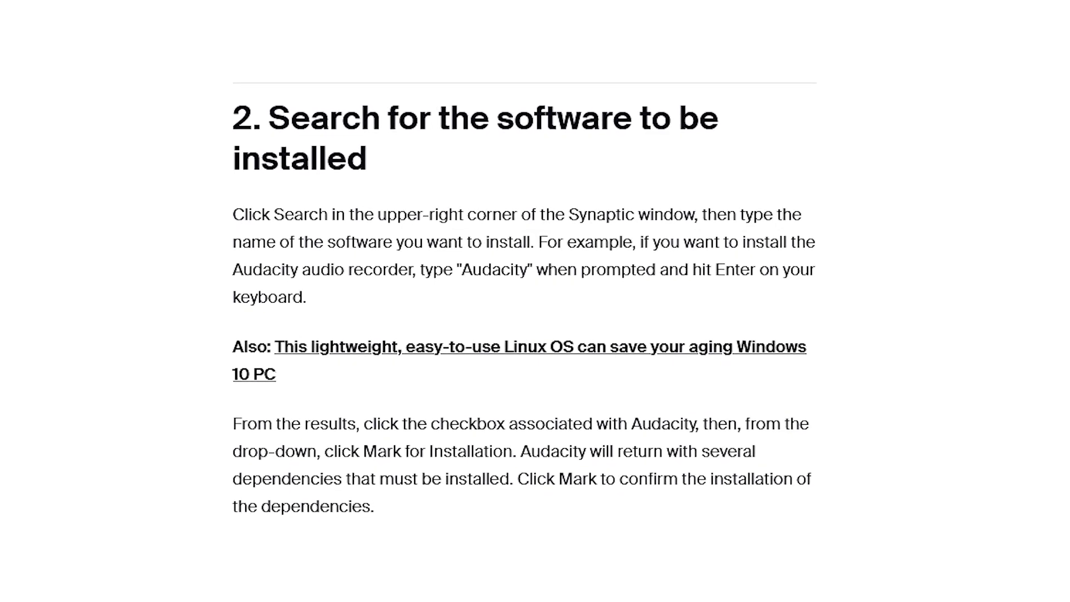
pyautogui.scroll(3)
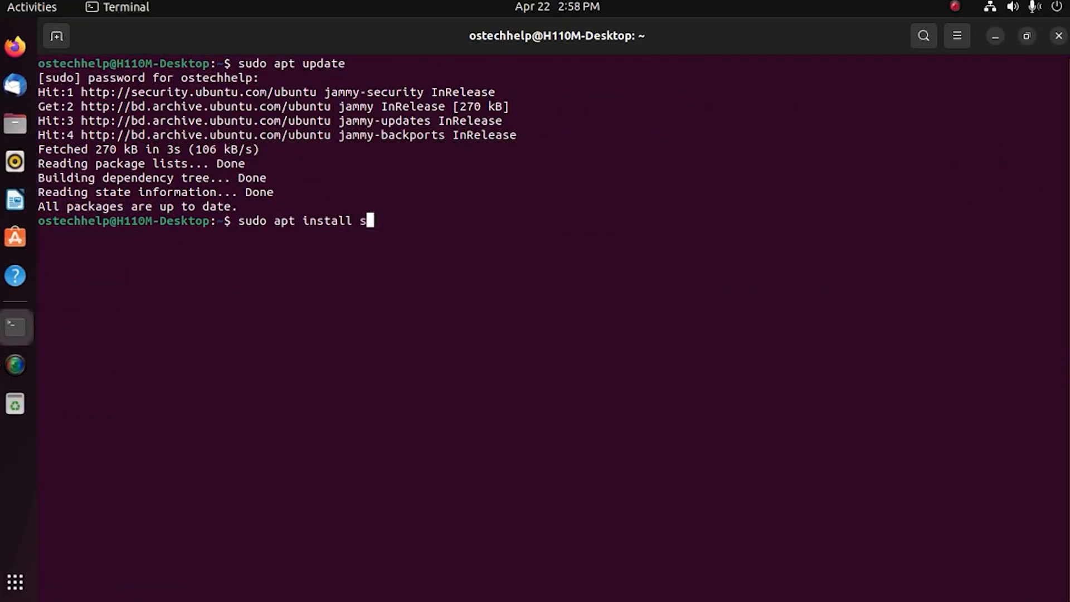
# Run 'sudo apt install synaptic' and answer Y at the continue prompt.
pyautogui.write('ynaptic')
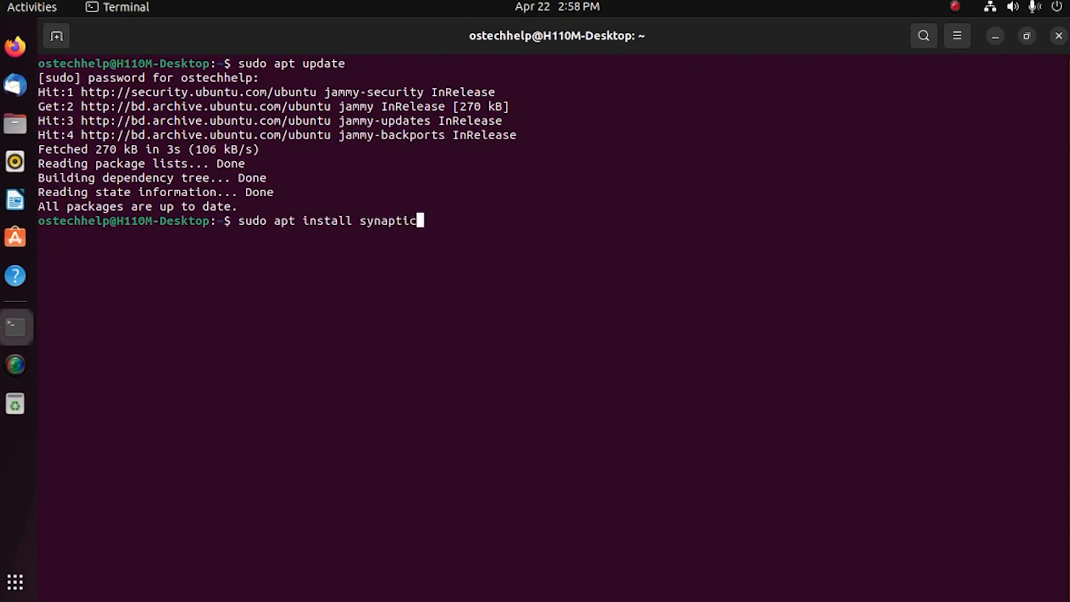
pyautogui.press('Return')
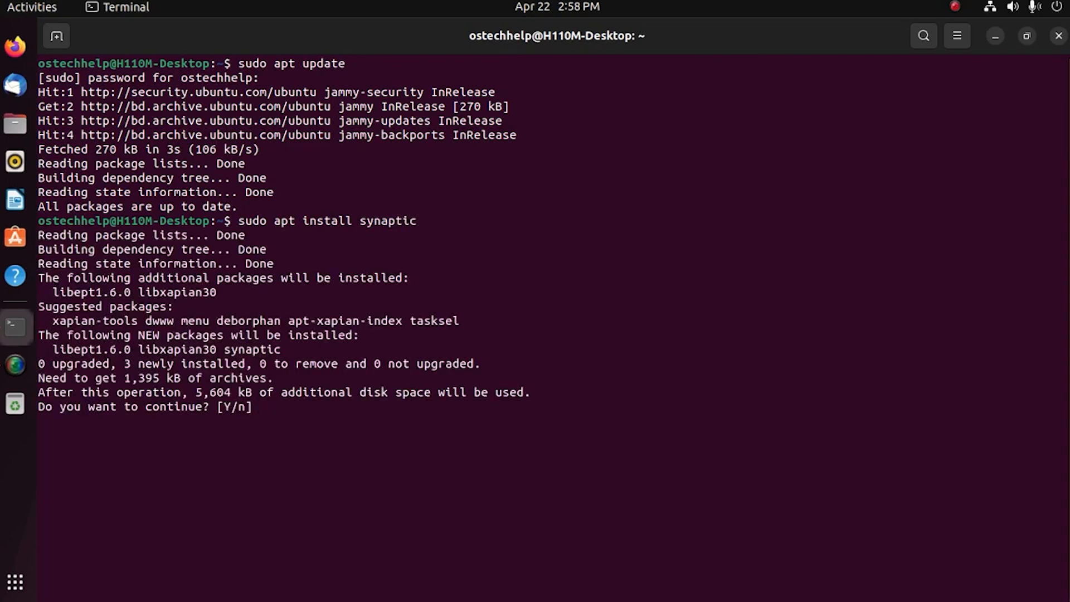
pyautogui.write('Y')
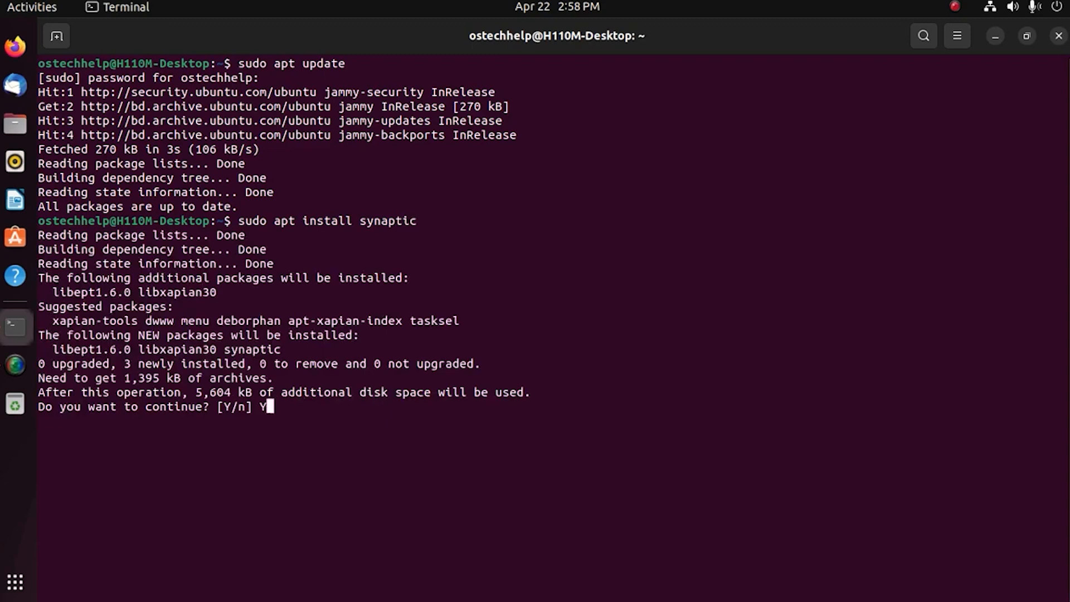
pyautogui.press('Return')
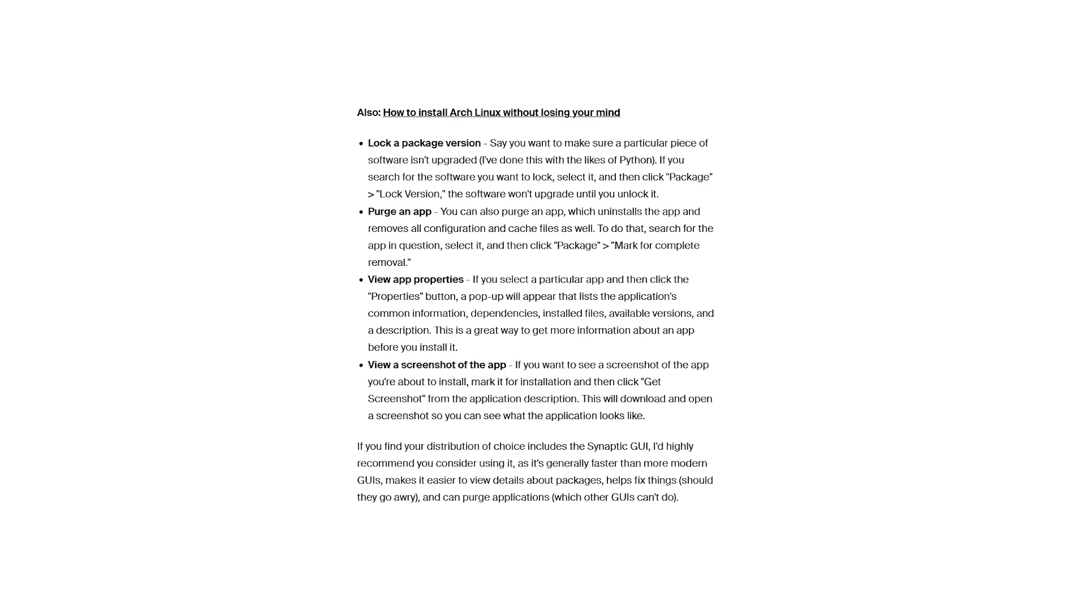
pyautogui.scroll(3)
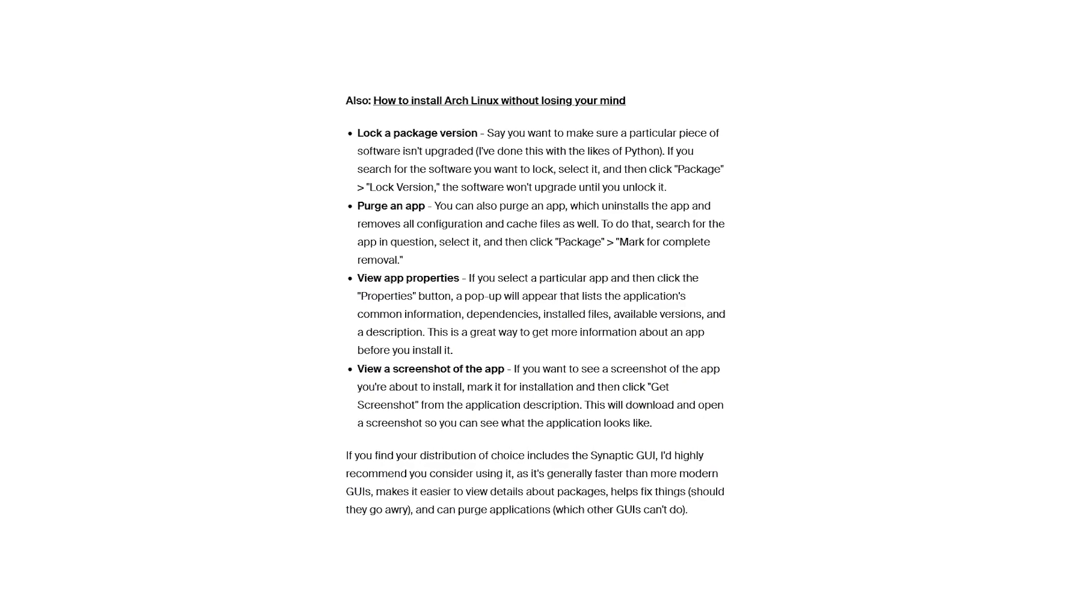
pyautogui.scroll(3)
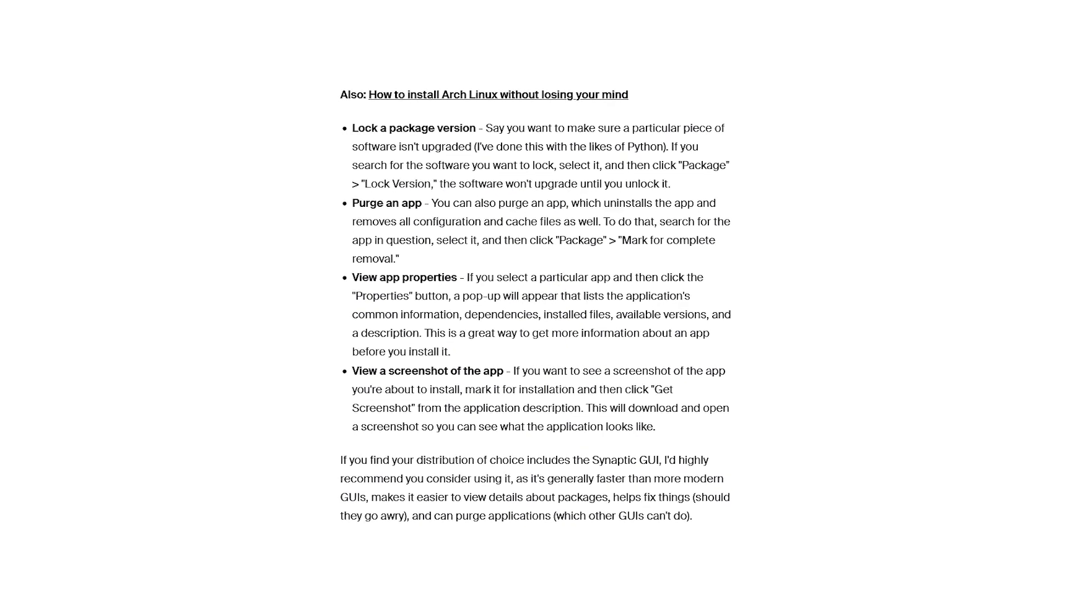
pyautogui.scroll(3)
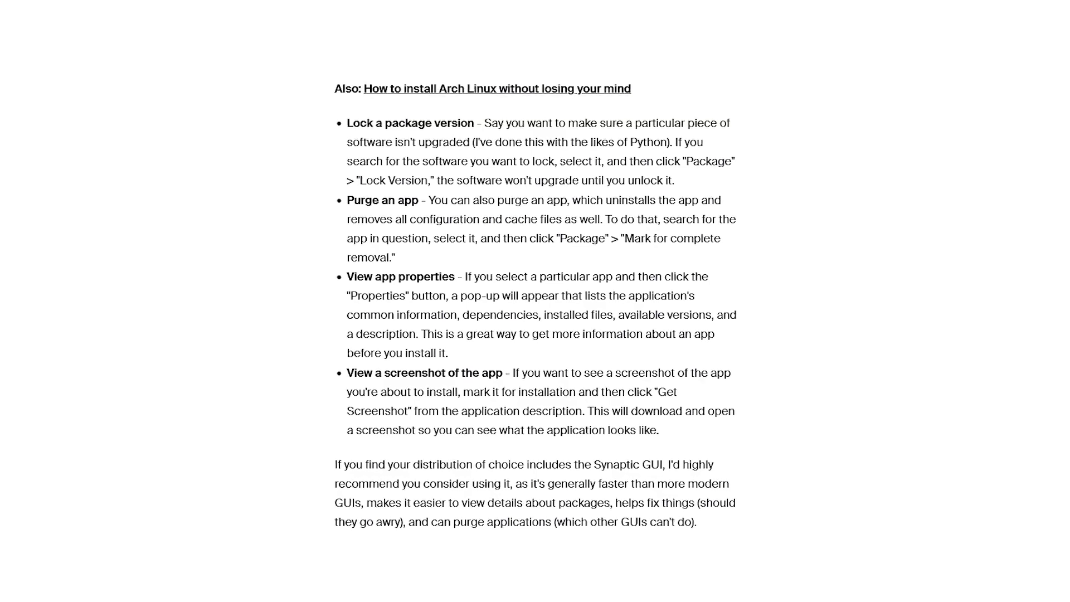
pyautogui.scroll(3)
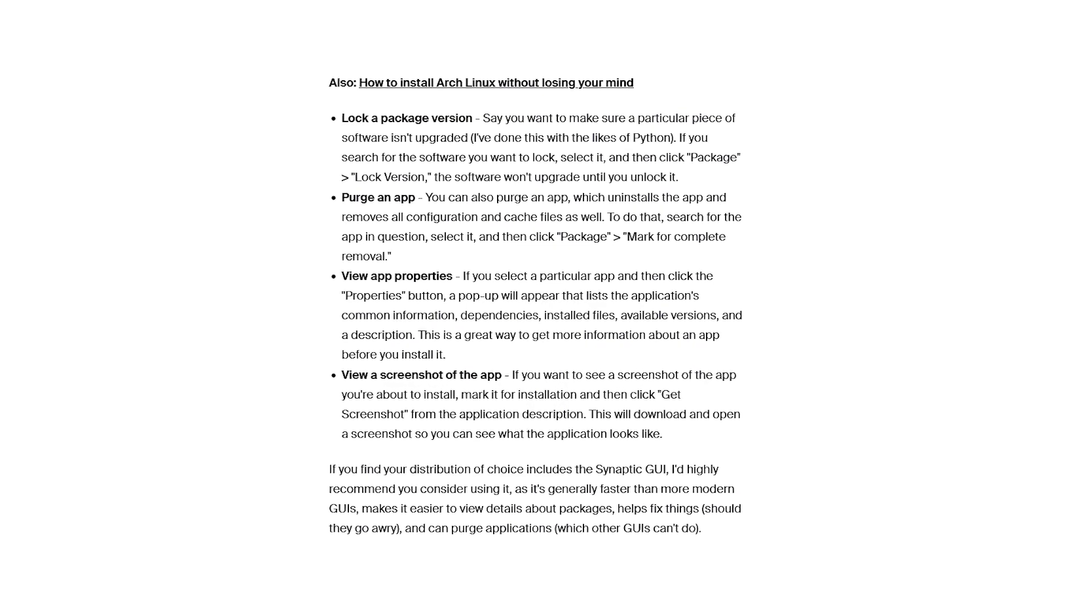
pyautogui.scroll(3)
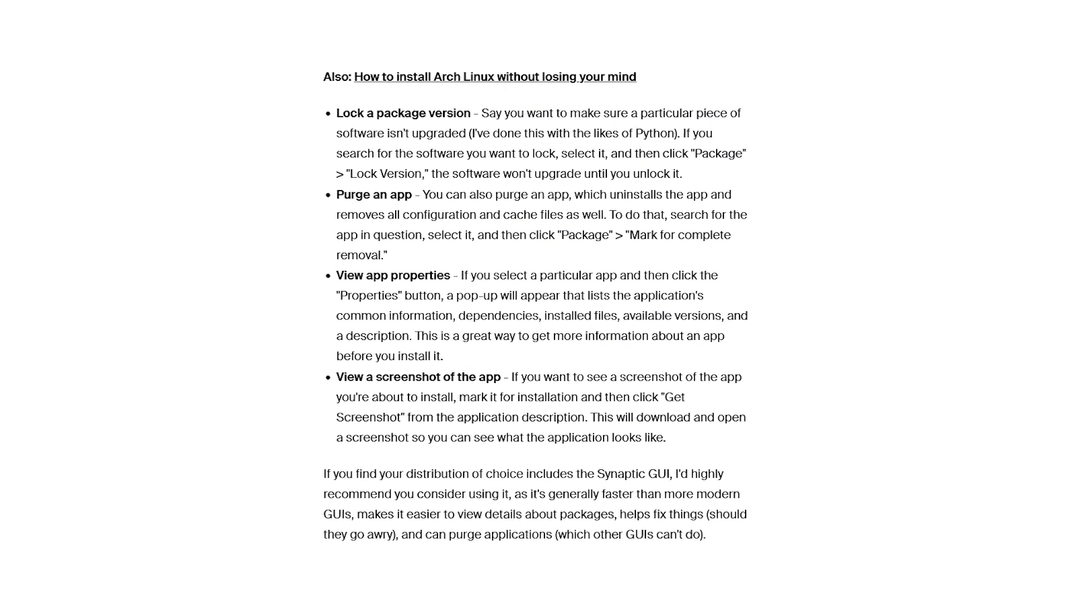
pyautogui.scroll(3)
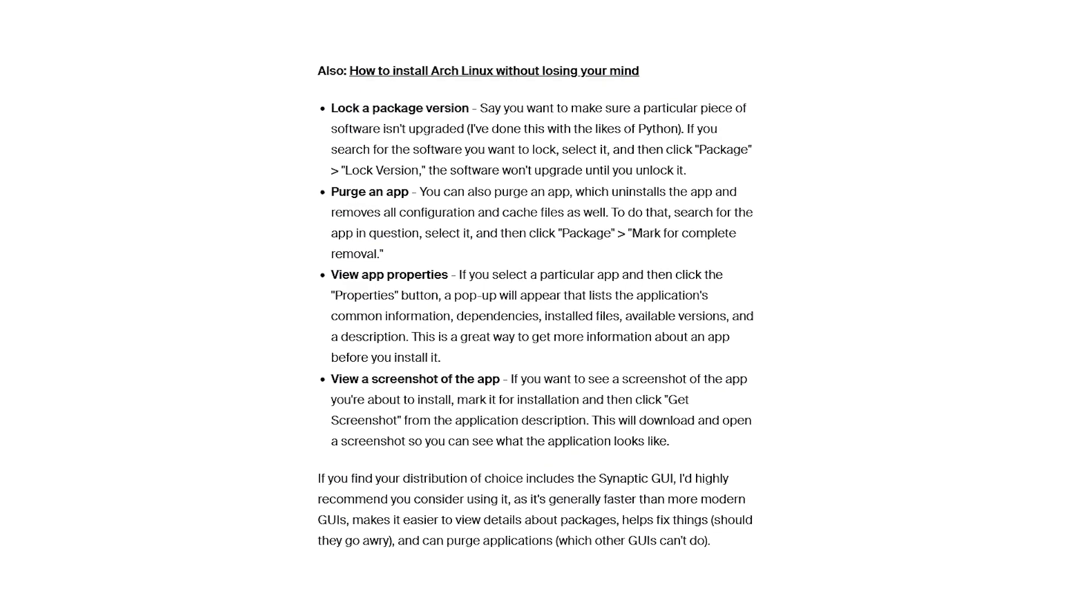
pyautogui.scroll(3)
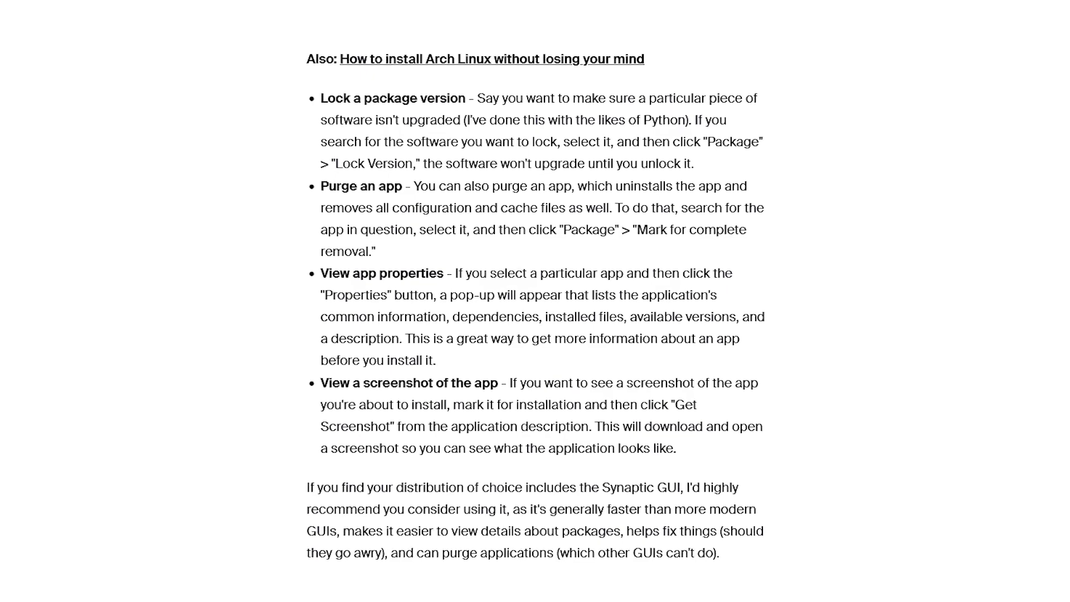
pyautogui.scroll(3)
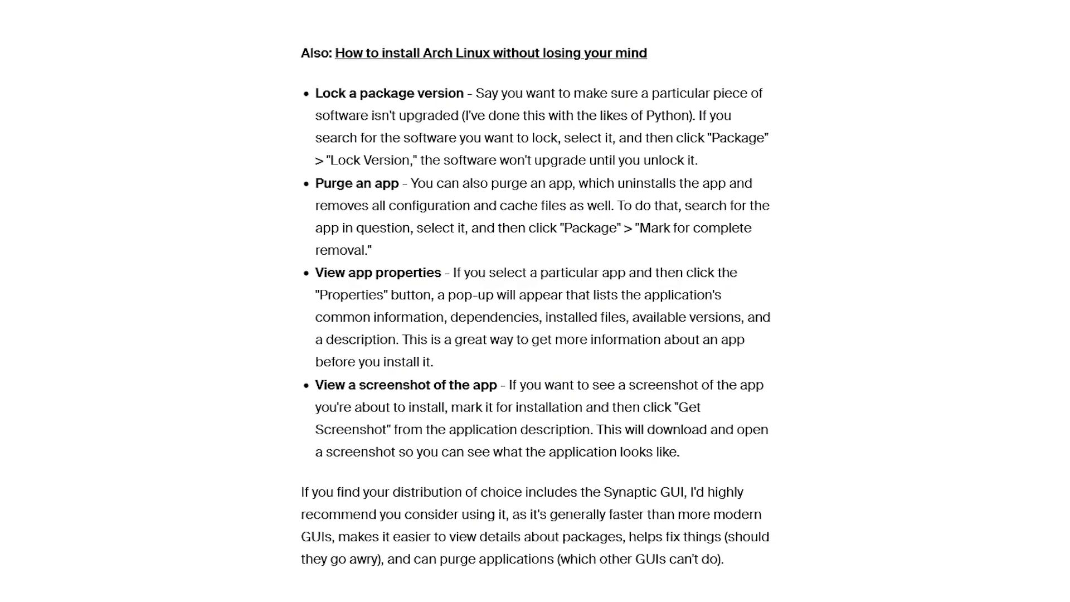
pyautogui.scroll(3)
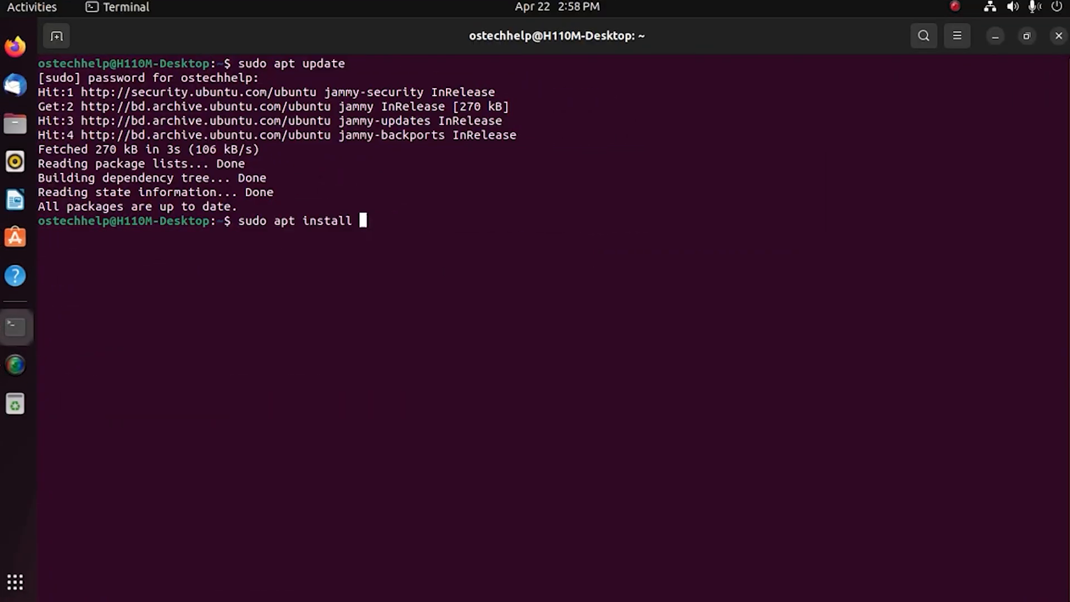
# Run 'sudo apt install synaptic' and confirm the three new packages with Y.
pyautogui.write('synap')
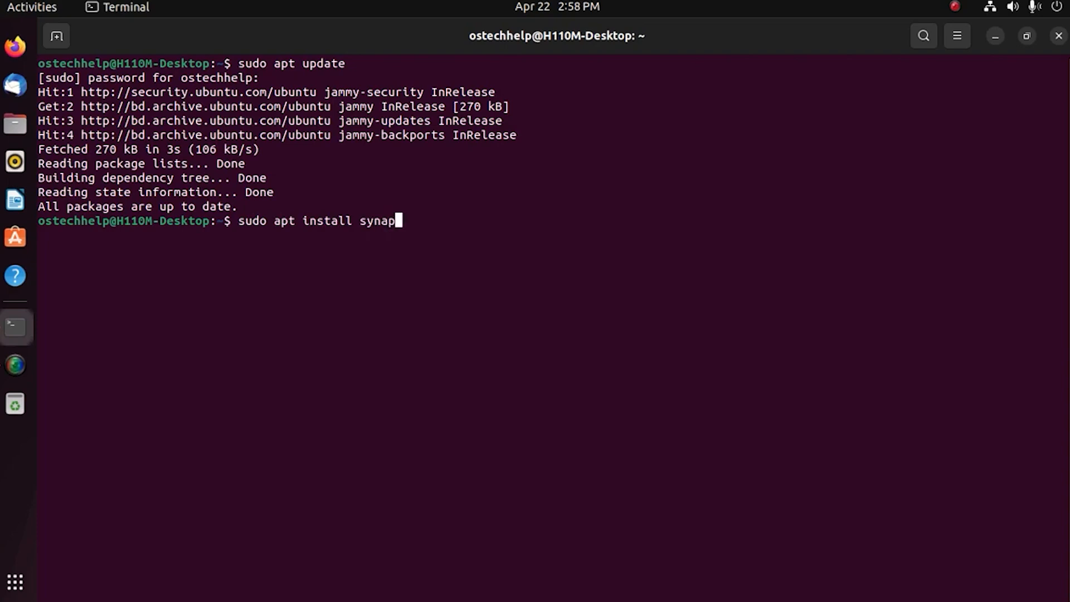
pyautogui.press('Return')
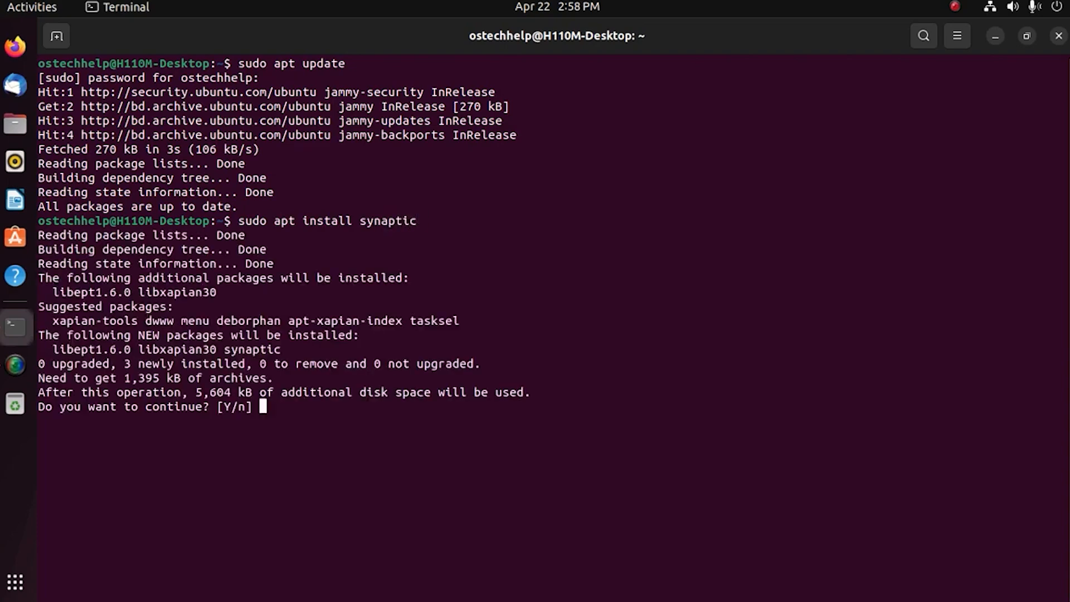
pyautogui.write('Y')
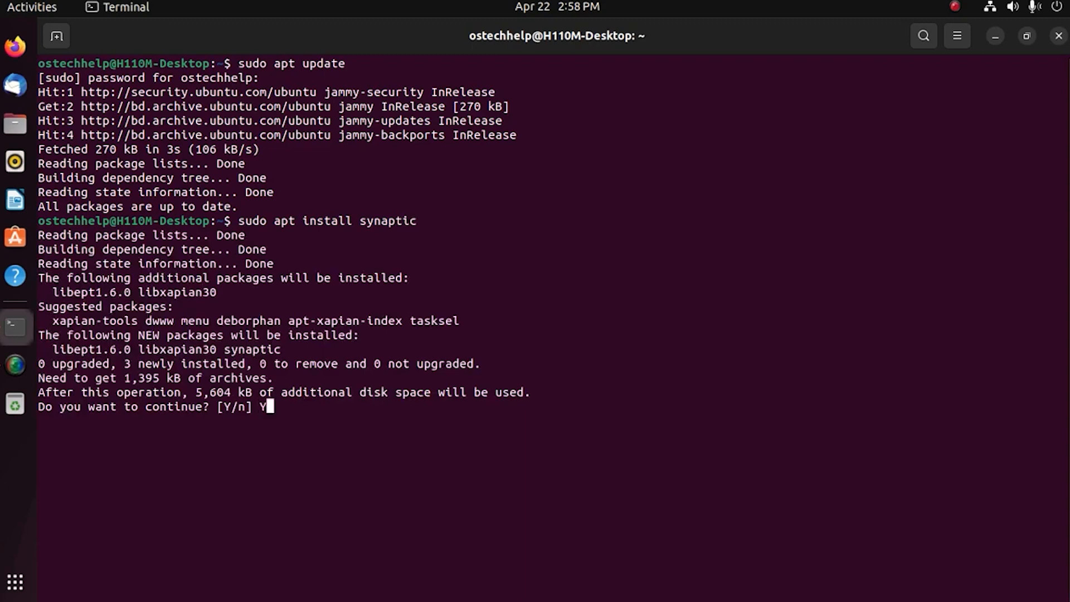
pyautogui.press('Return')
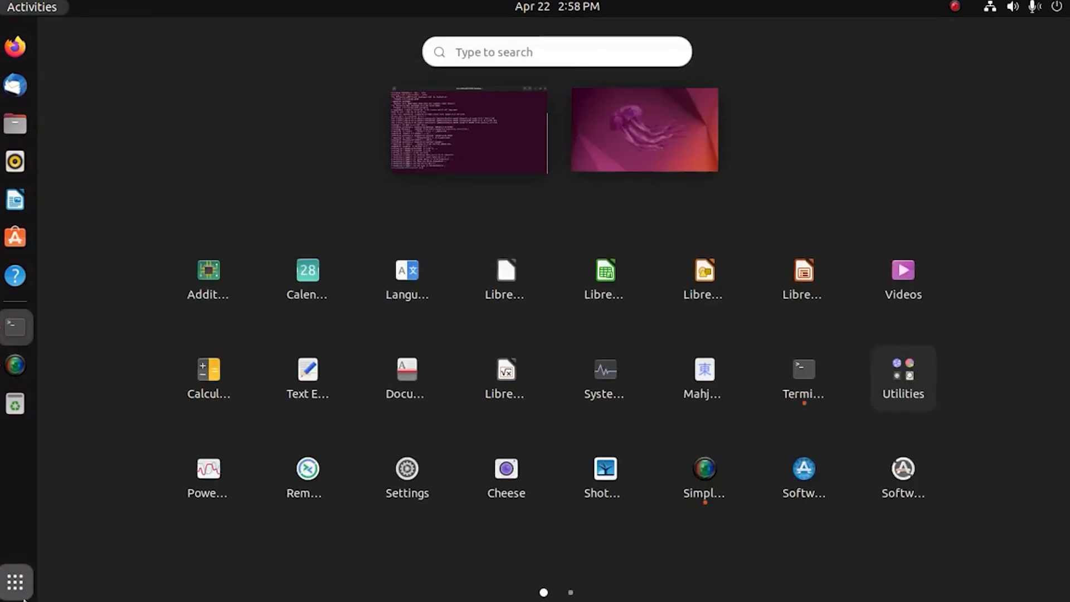
# Launch Synaptic Package Manager from the Activities search and authenticate with the password.
pyautogui.write('syl')
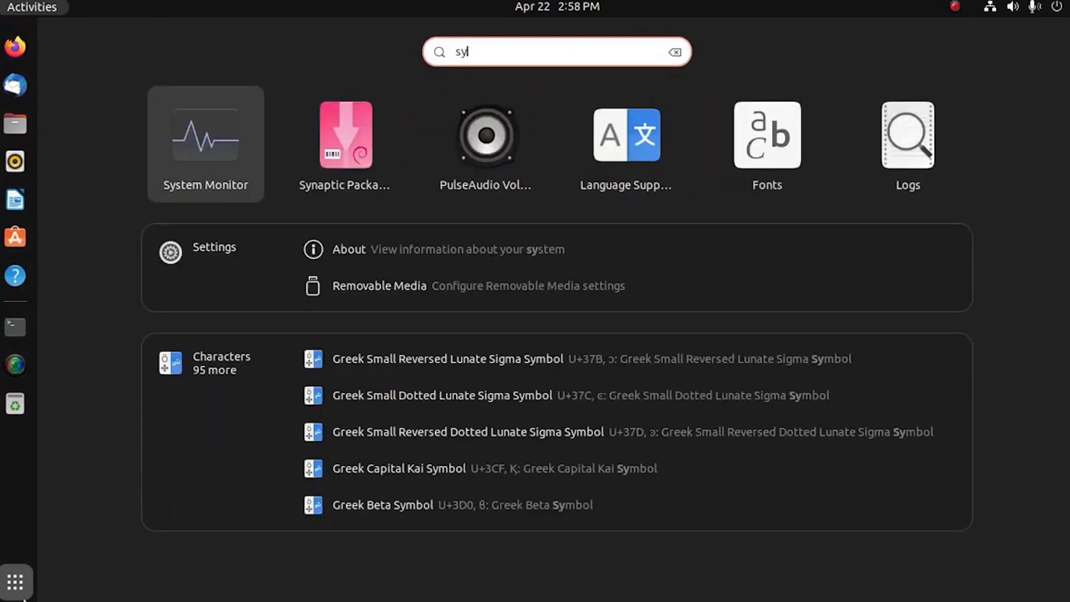
pyautogui.click(344, 134)
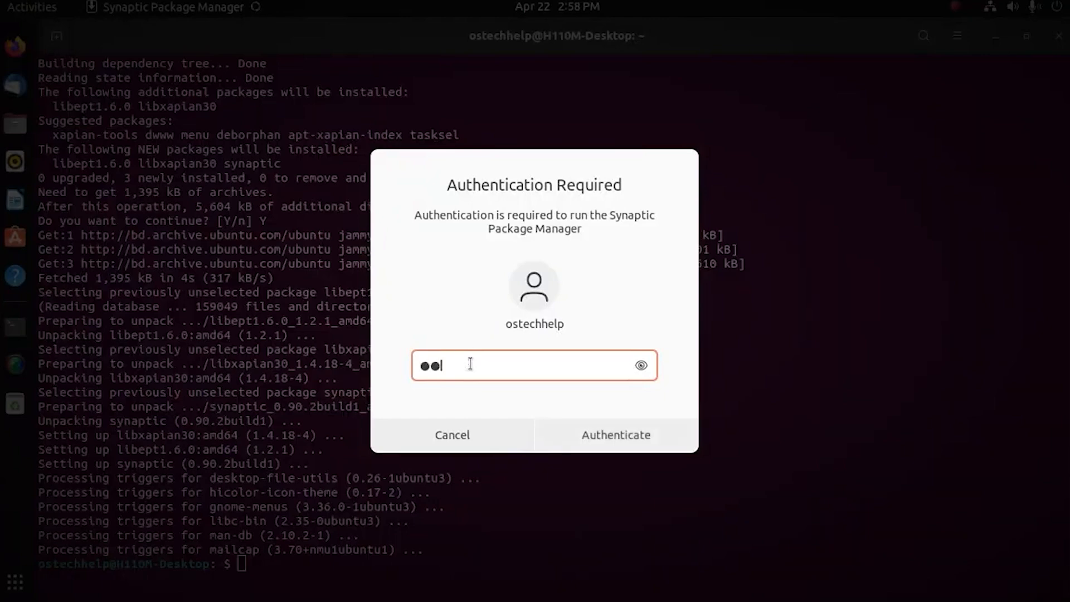
pyautogui.write('password')
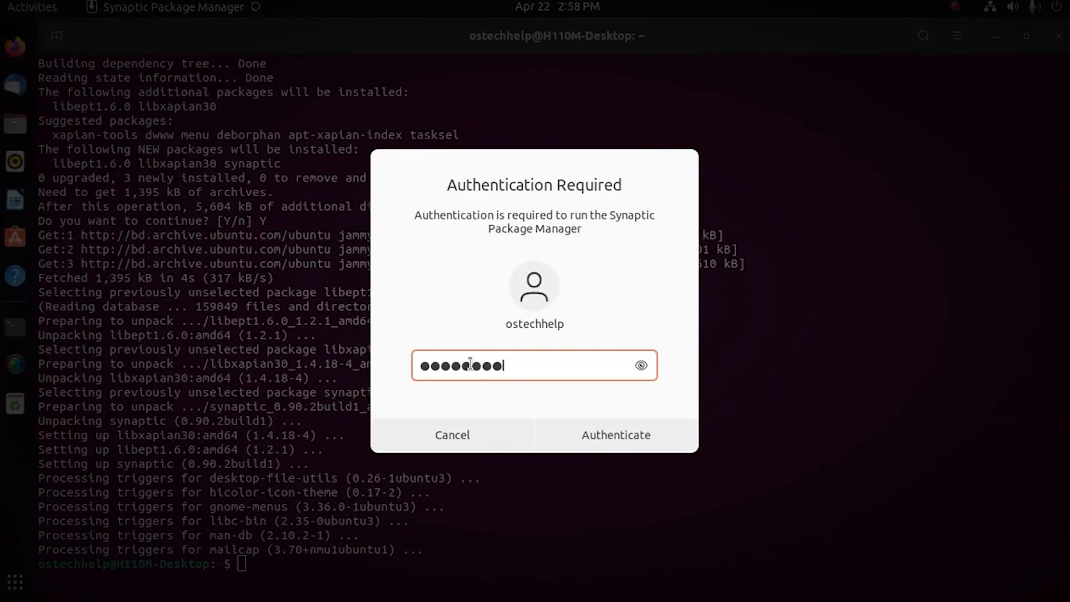
pyautogui.write('•')
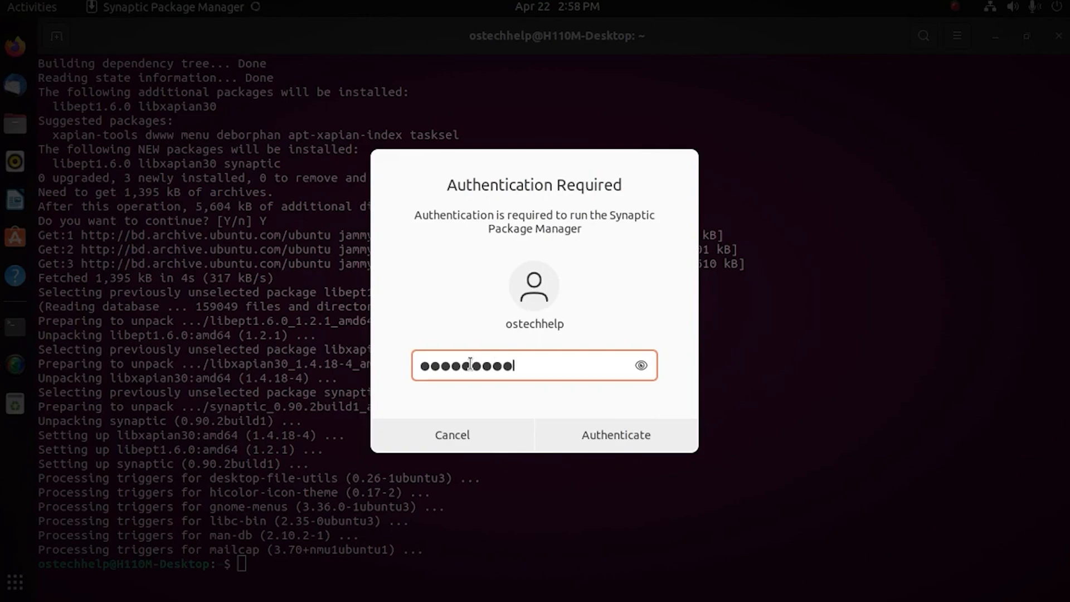
pyautogui.click(614, 435)
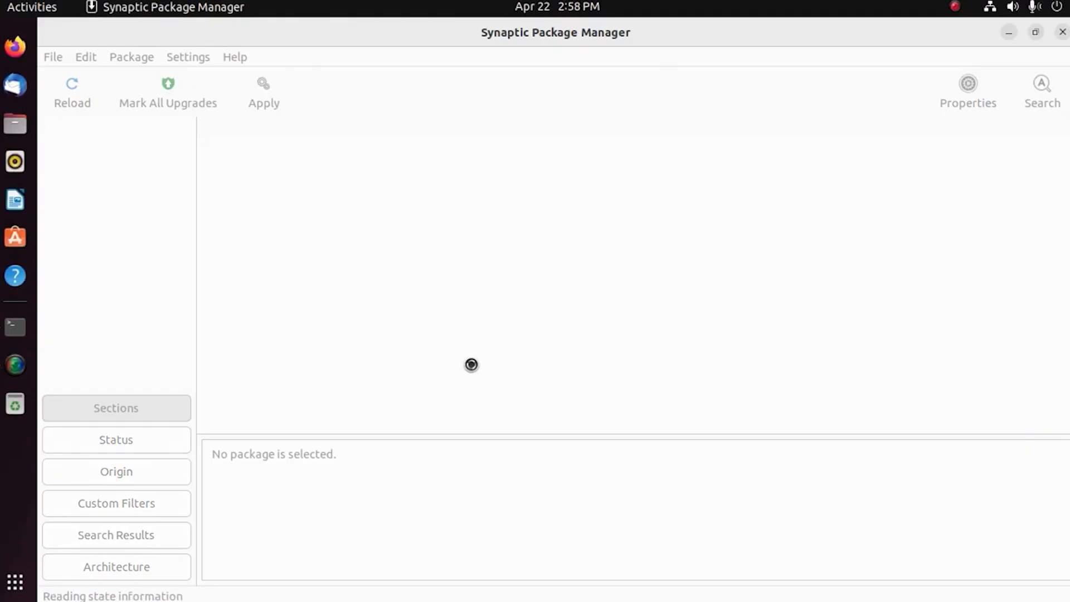